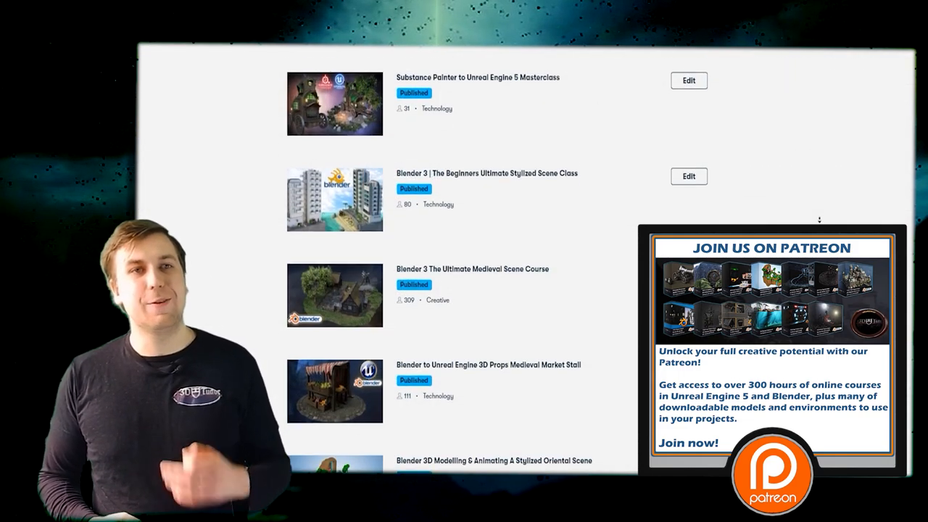
# Scroll down through the published course list on the course dashboard
pyautogui.scroll(-3)
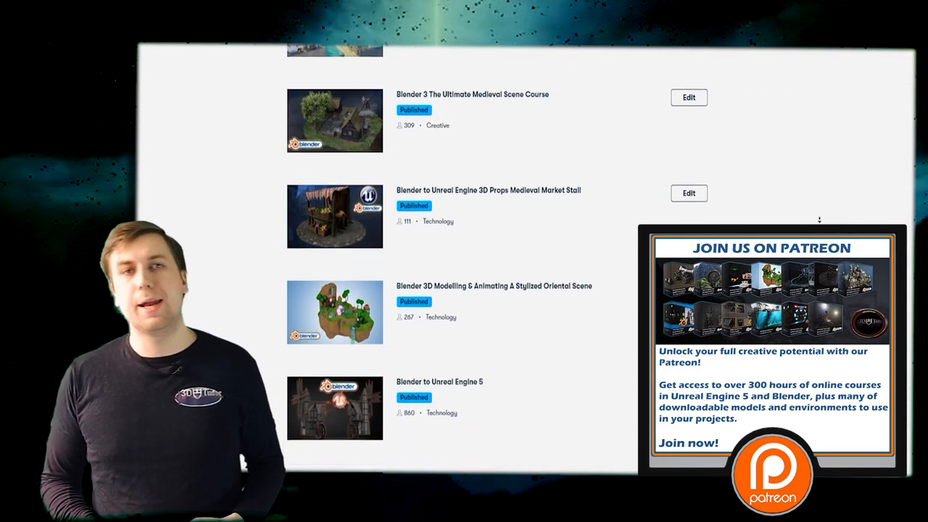
pyautogui.scroll(-3)
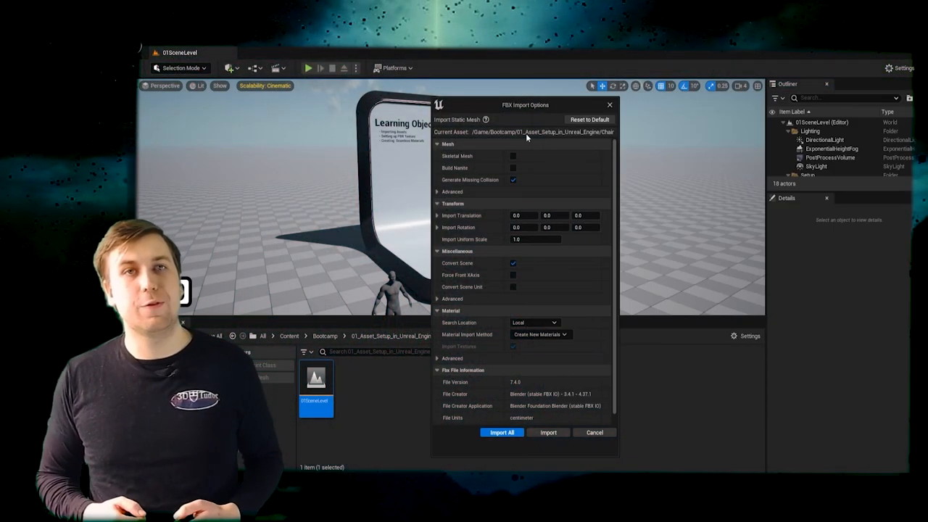
# Select the stylized castle wall mesh in 02SceneLevel for vertex colour painting
pyautogui.click(501, 432)
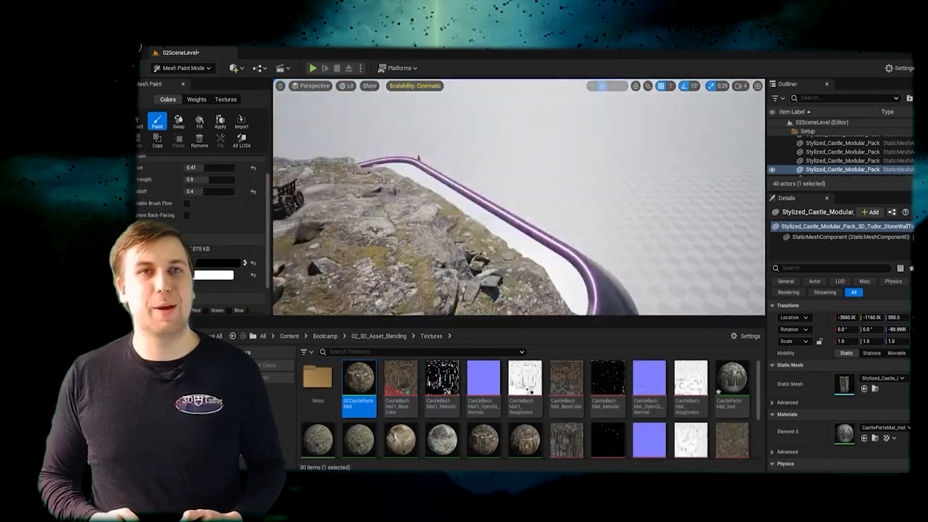
# Stop the simulation and load LandscapeMap from 04_Large_Terrain_Fog_Setup with its fog plane
pyautogui.click(313, 68)
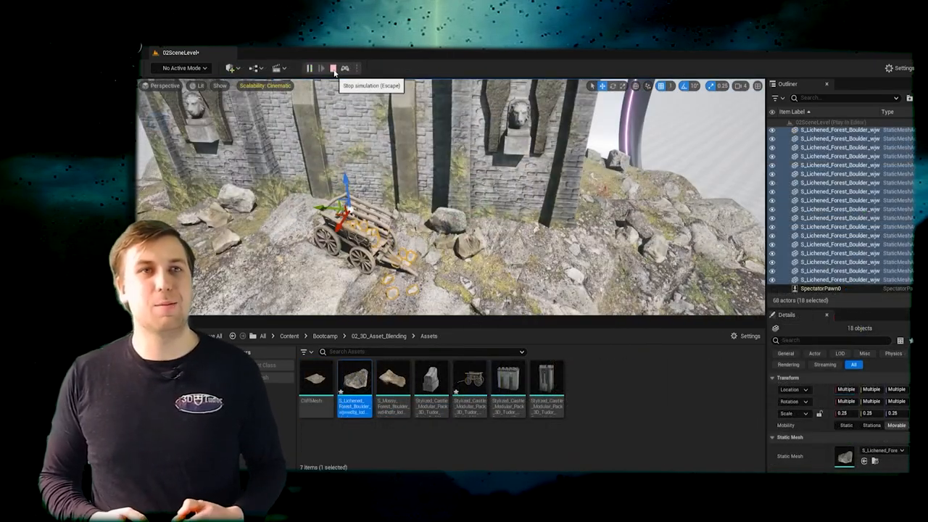
pyautogui.click(333, 68)
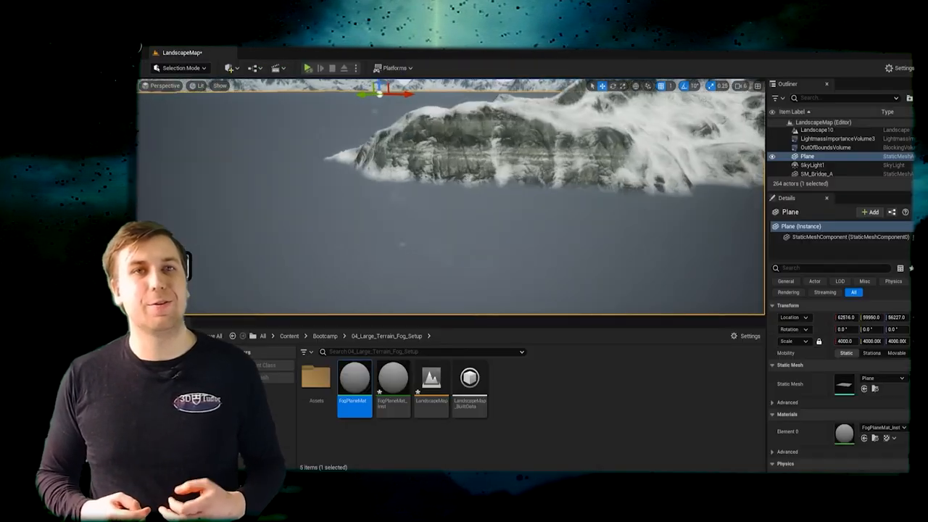
# Open the FireParticle Niagara system to reach the Fountain emitter's Scale Color curve
pyautogui.doubleClick(393, 377)
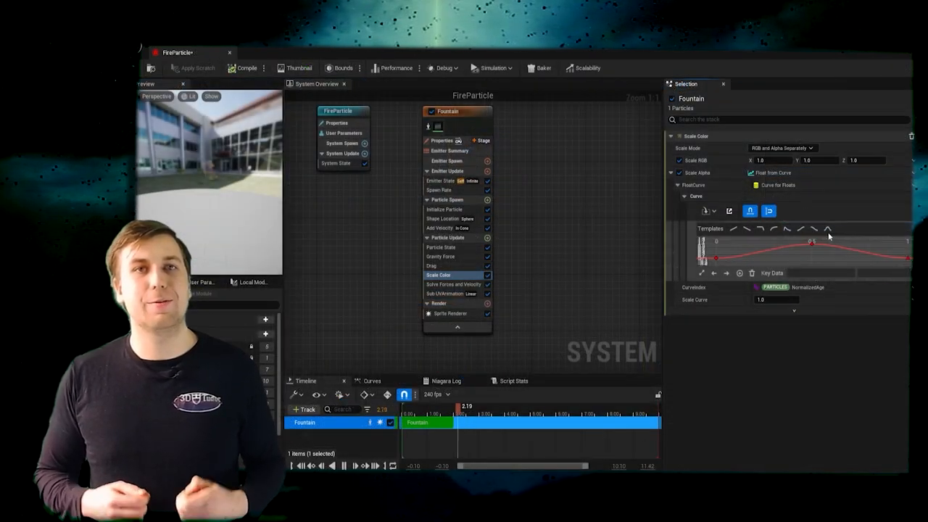
# Select NewNiagaraSystem in 09SceneLevel for keyframing in BeeLevelSequence
pyautogui.click(439, 190)
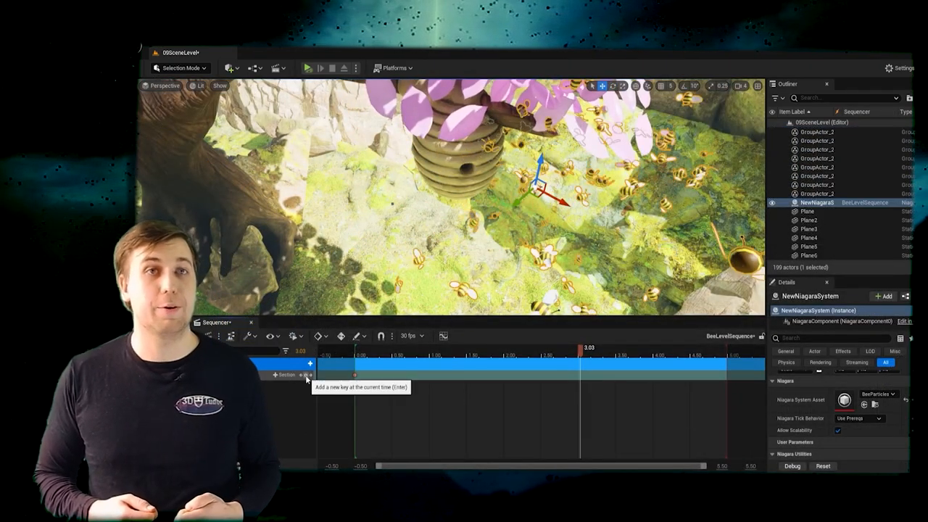
# Open 10SceneLevel's Level Blueprint event graph via the Blueprints menu
pyautogui.click(308, 67)
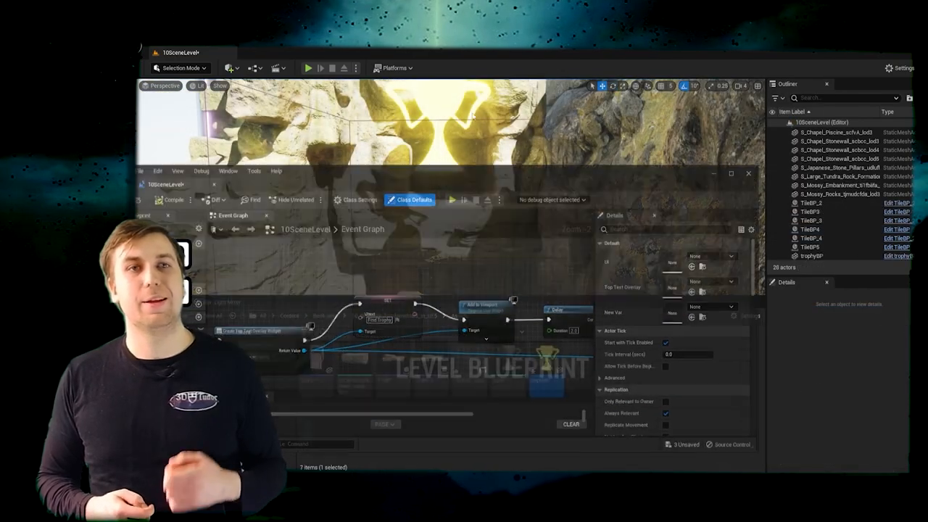
# Close the Level Blueprint and open trophyBP's event graph with its overlap logic
pyautogui.click(307, 67)
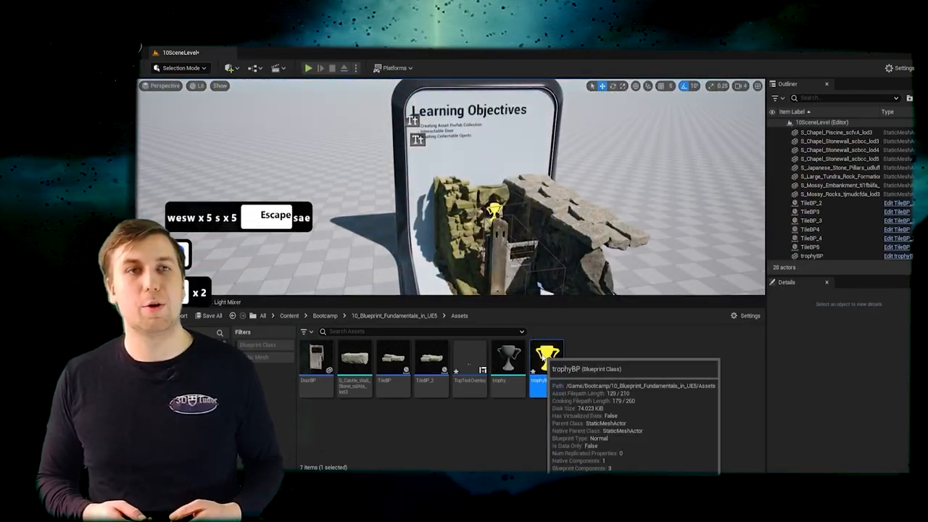
pyautogui.doubleClick(548, 359)
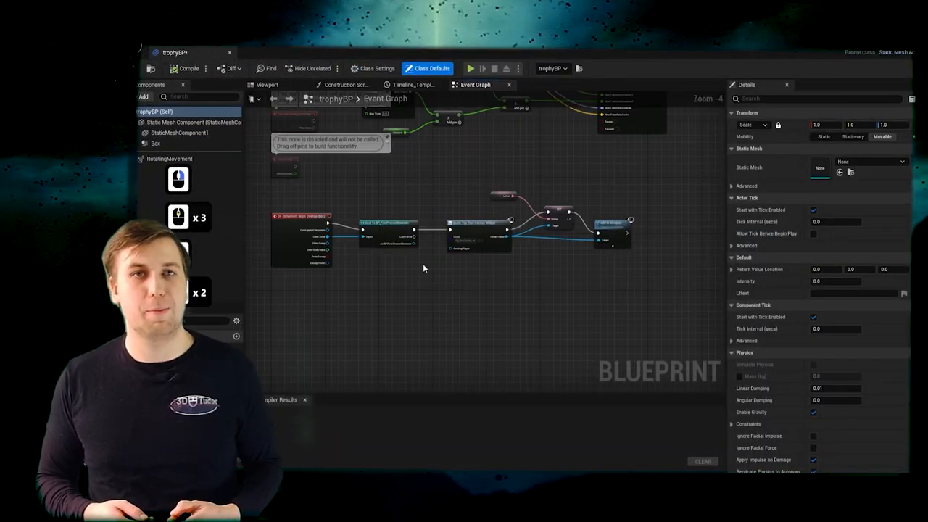